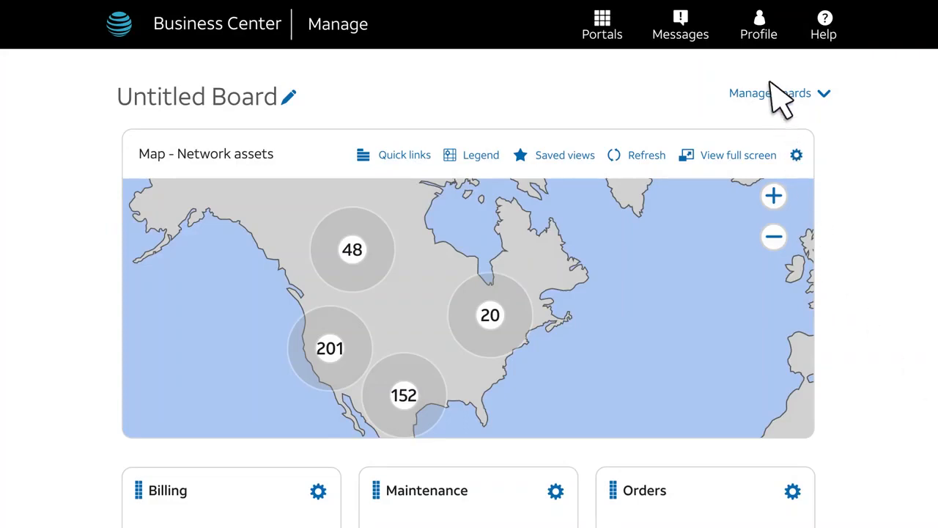
# Step: Open the Your Sample Co. Inc. company profile from the Profile menu
pyautogui.click(759, 23)
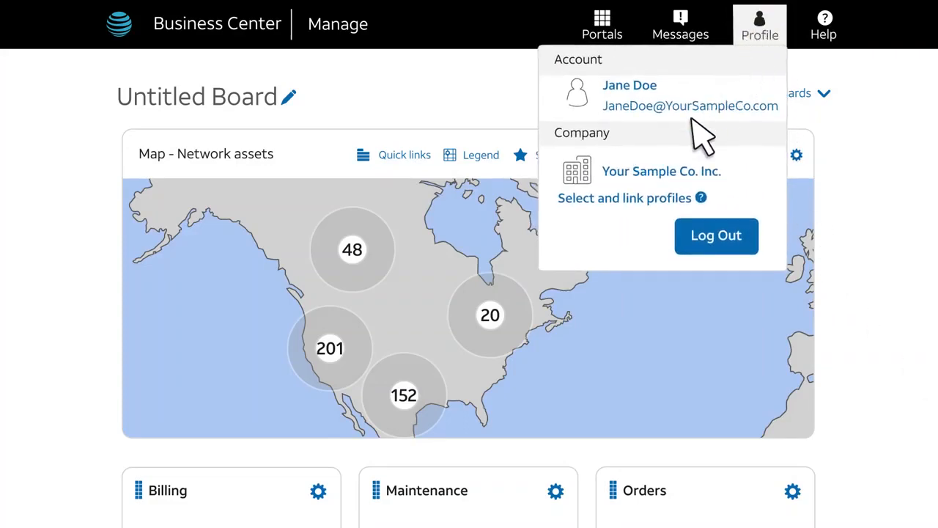
pyautogui.click(660, 171)
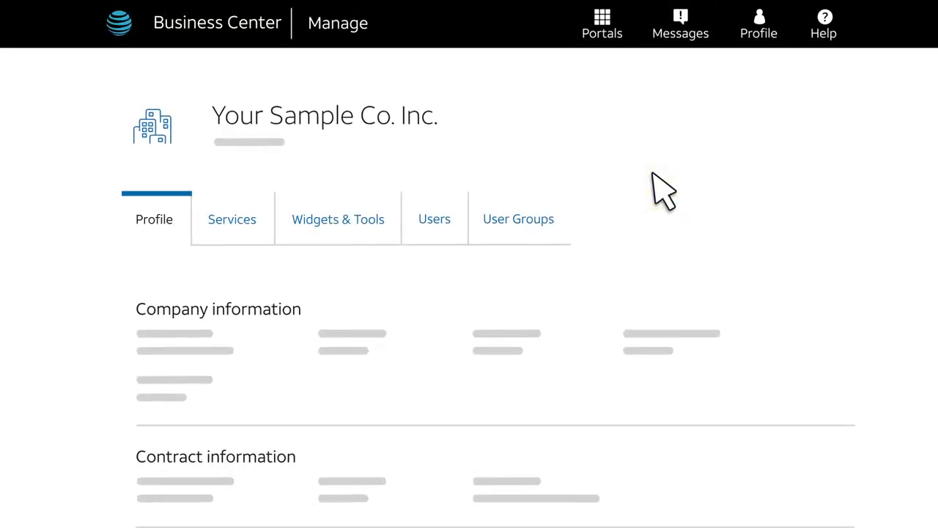
pyautogui.moveTo(434, 218)
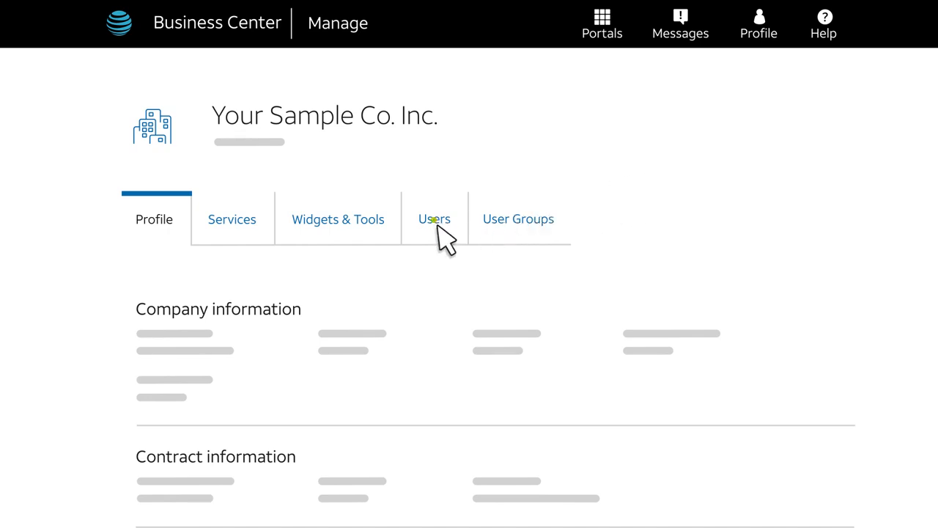
# Step: Show the company's Users tab and scroll through the user table
pyautogui.click(434, 219)
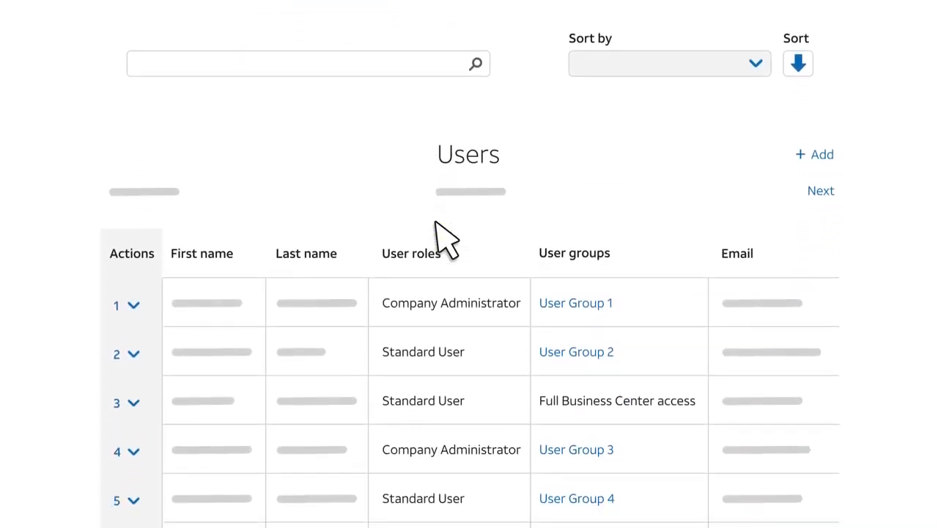
pyautogui.scroll(-3)
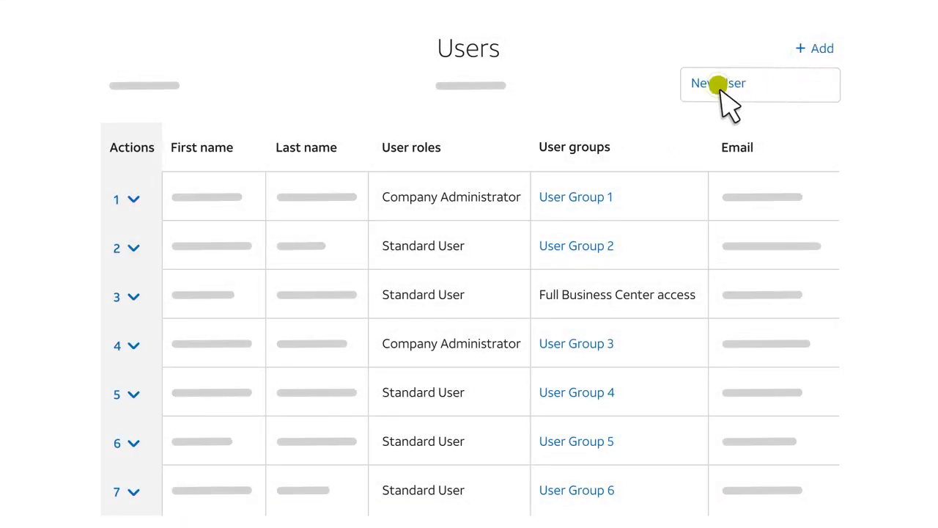
pyautogui.click(718, 83)
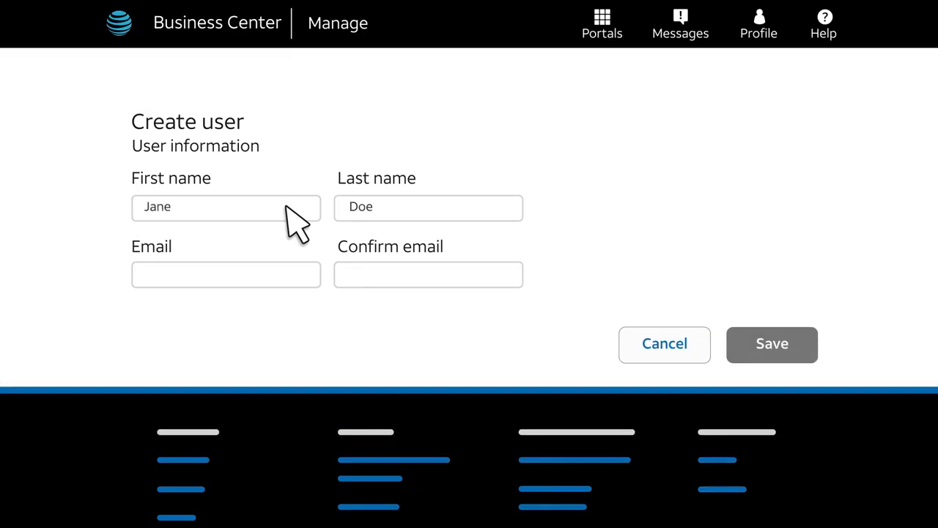
pyautogui.write('jdoe@email.com')
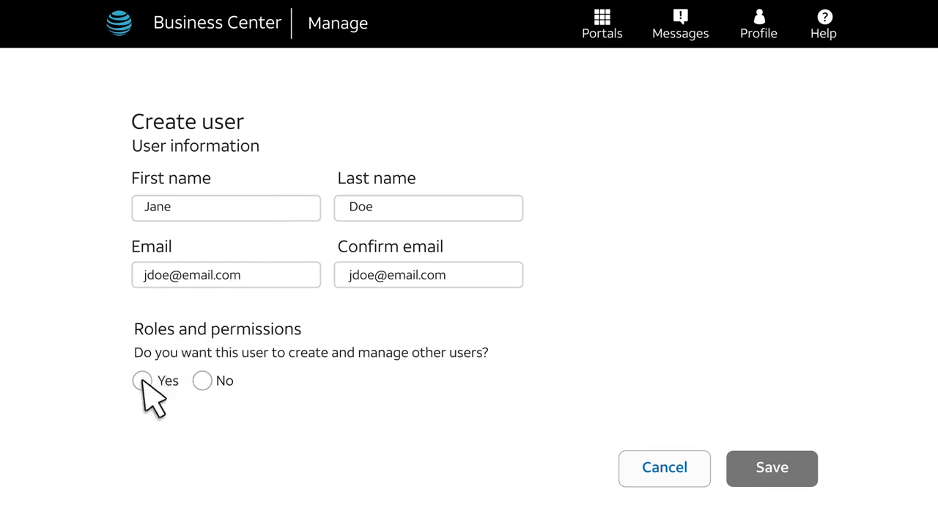
pyautogui.click(141, 381)
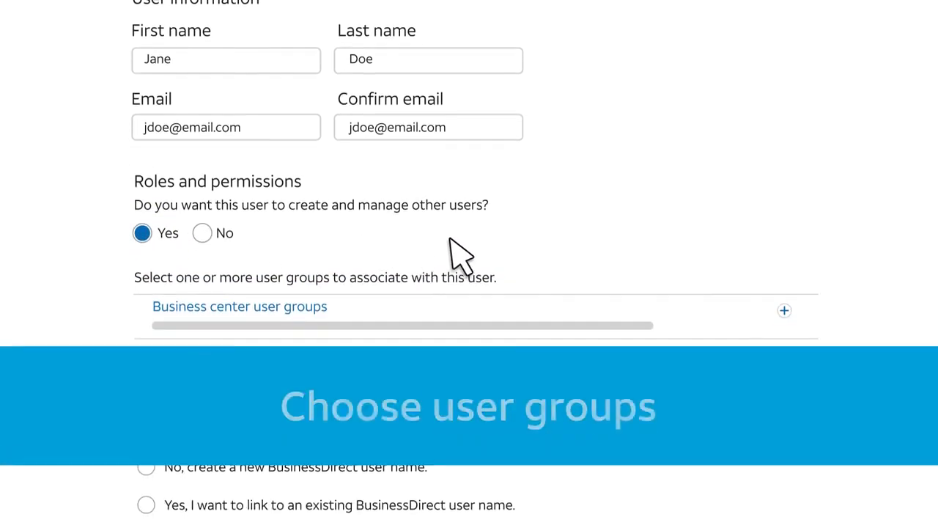
pyautogui.scroll(-3)
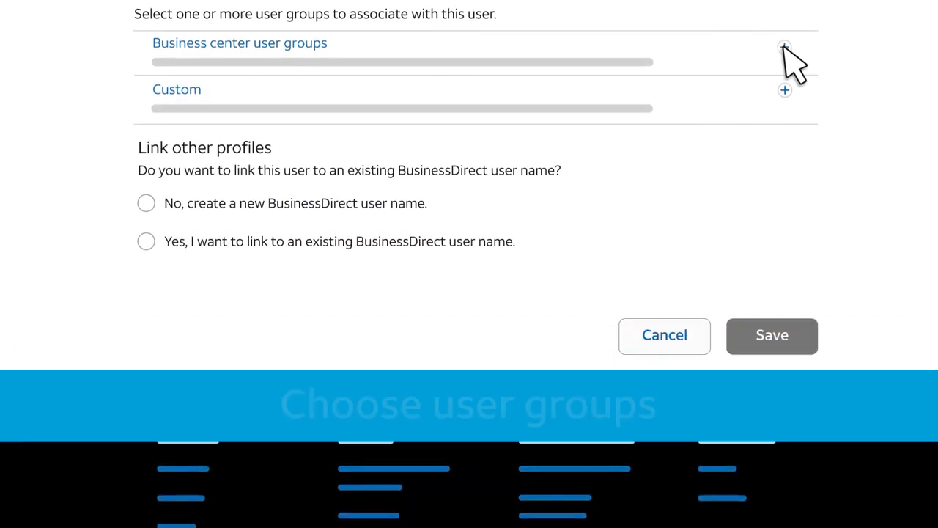
pyautogui.click(784, 46)
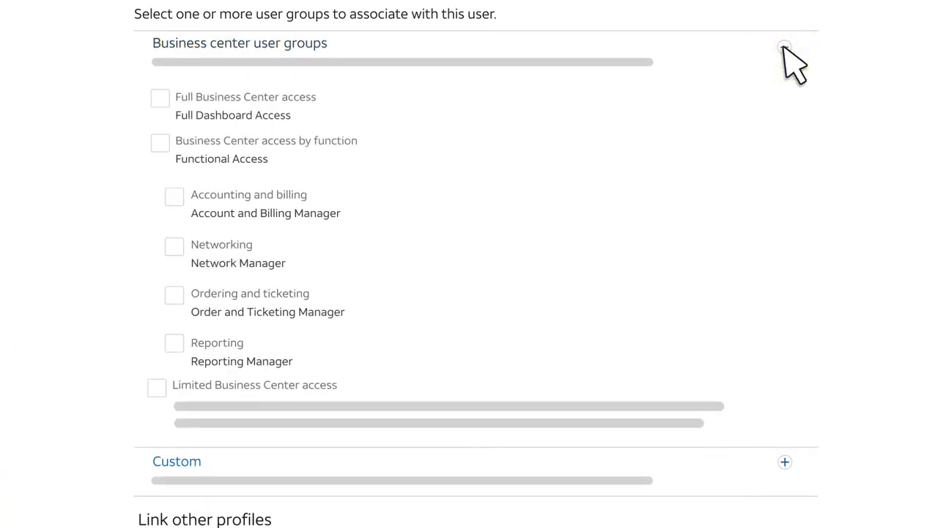
pyautogui.click(785, 47)
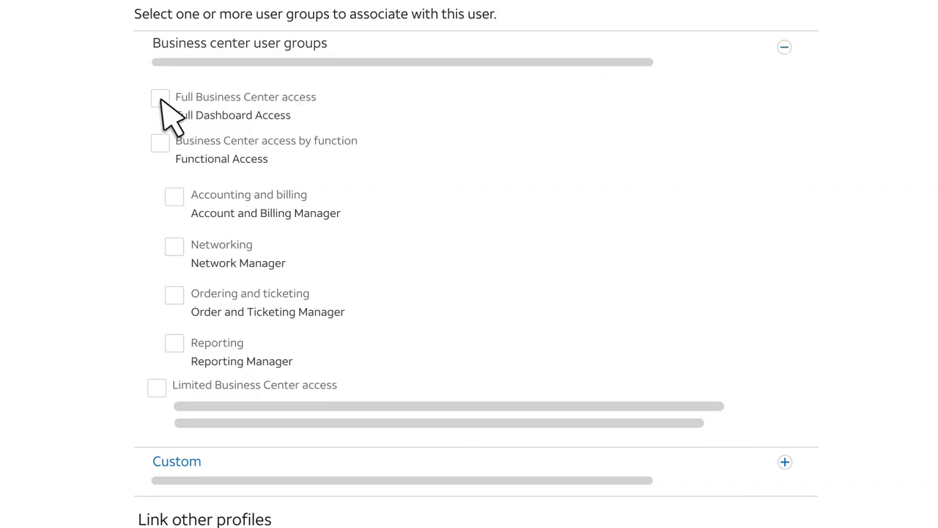
pyautogui.click(160, 97)
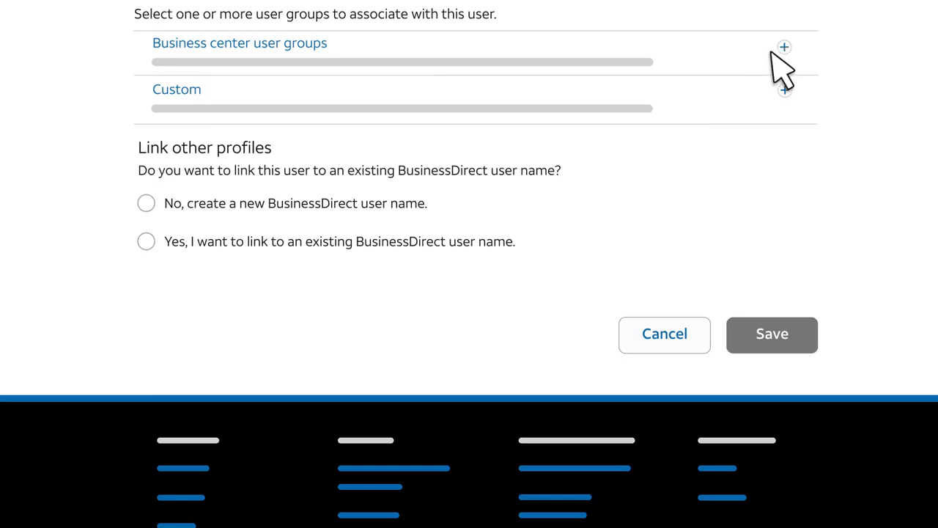
pyautogui.moveTo(212, 213)
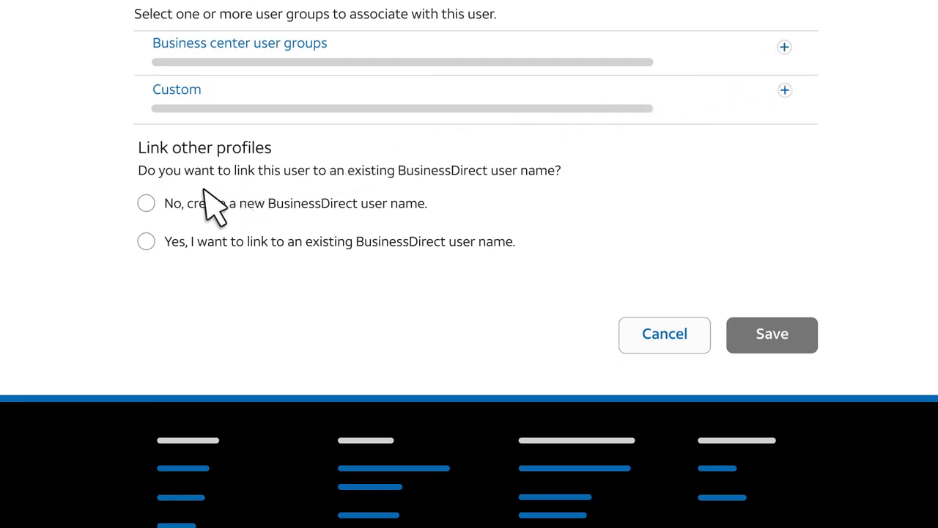
# Step: Select 'No, create a new BusinessDirect user name' under Link other profiles
pyautogui.click(146, 203)
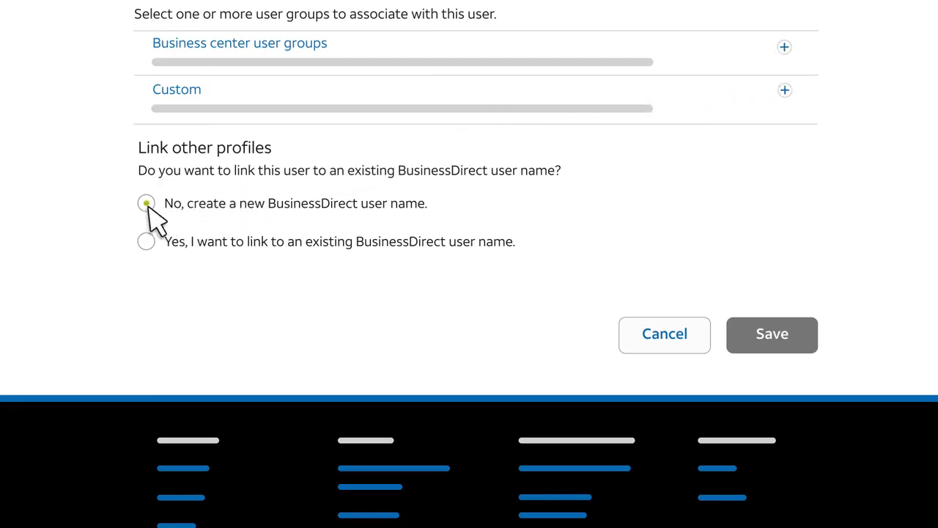
pyautogui.click(146, 203)
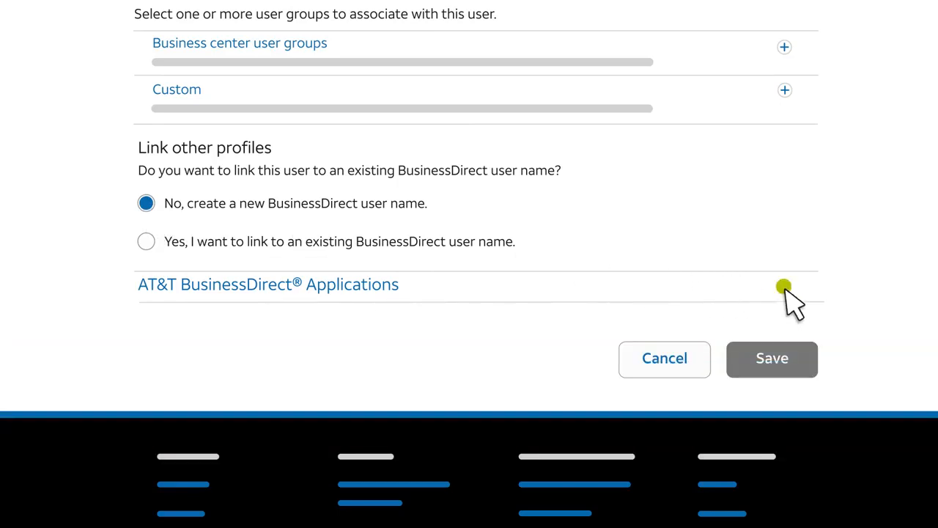
# Step: Expand BusinessDirect Applications, keep all five checked, and open the Ordering & Status widgets
pyautogui.click(784, 284)
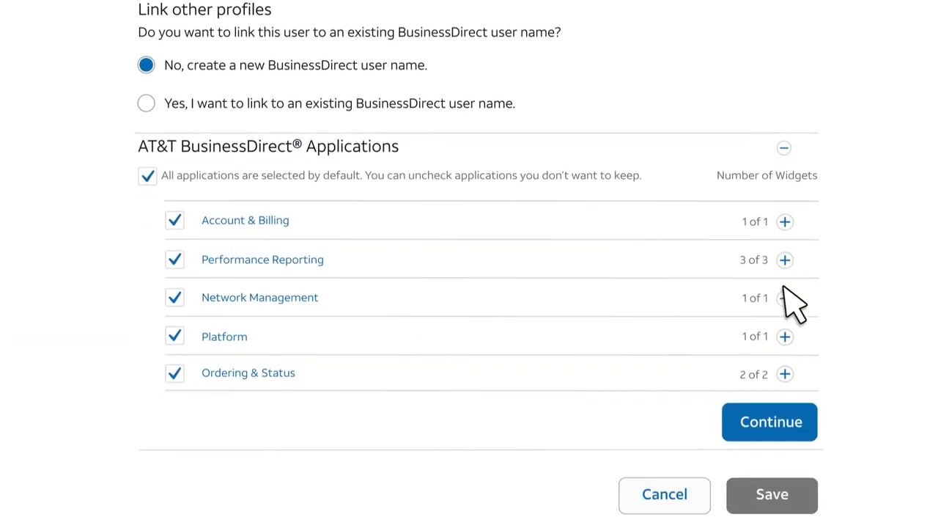
pyautogui.scroll(-3)
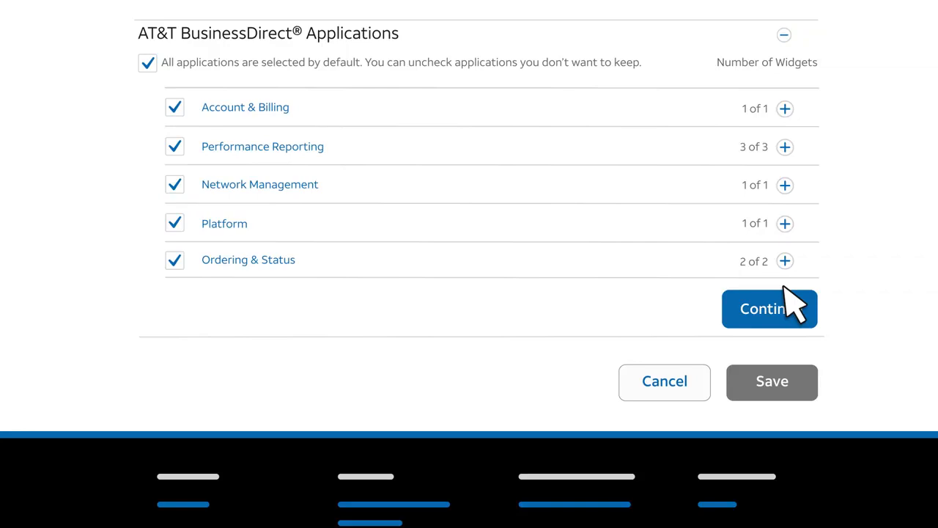
pyautogui.moveTo(791, 275)
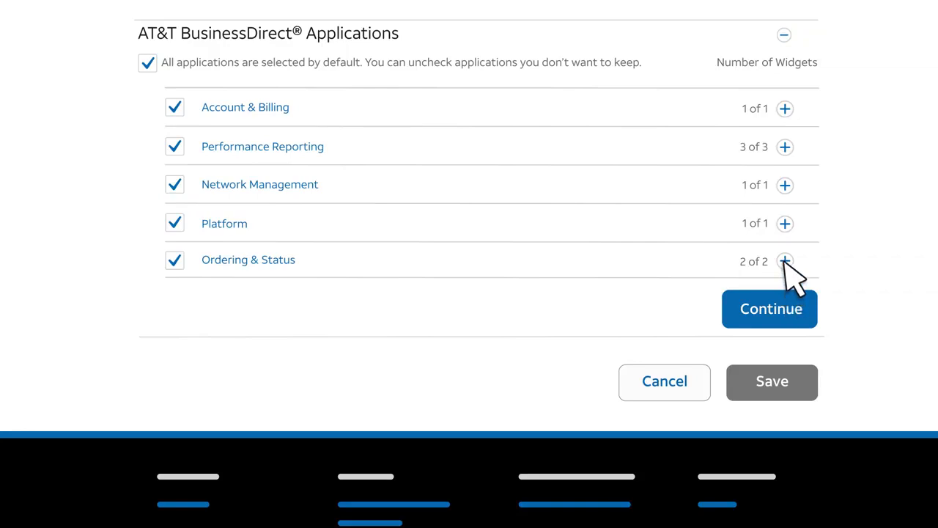
pyautogui.click(785, 261)
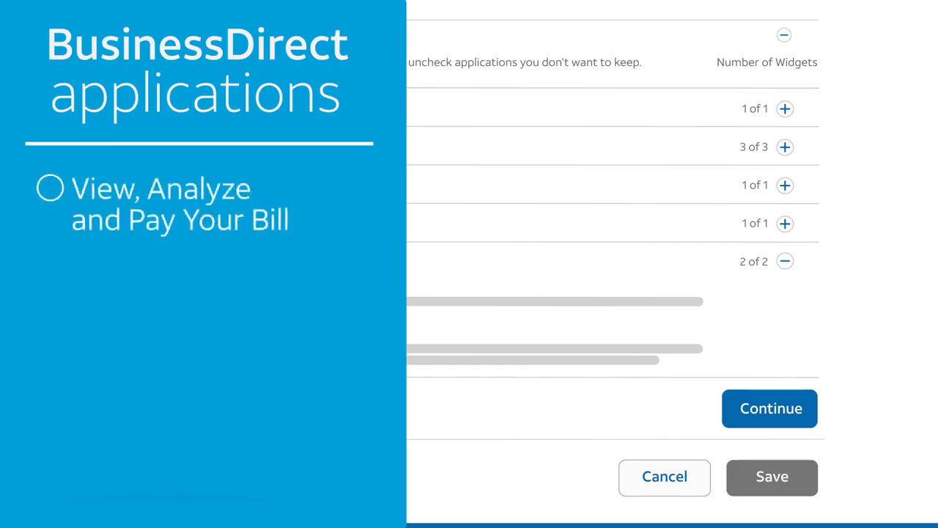
pyautogui.click(50, 188)
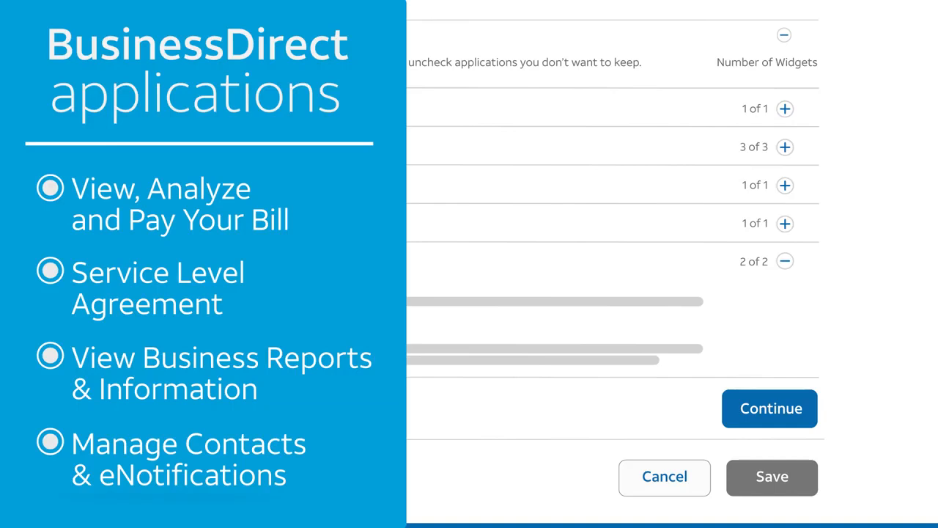
pyautogui.click(770, 408)
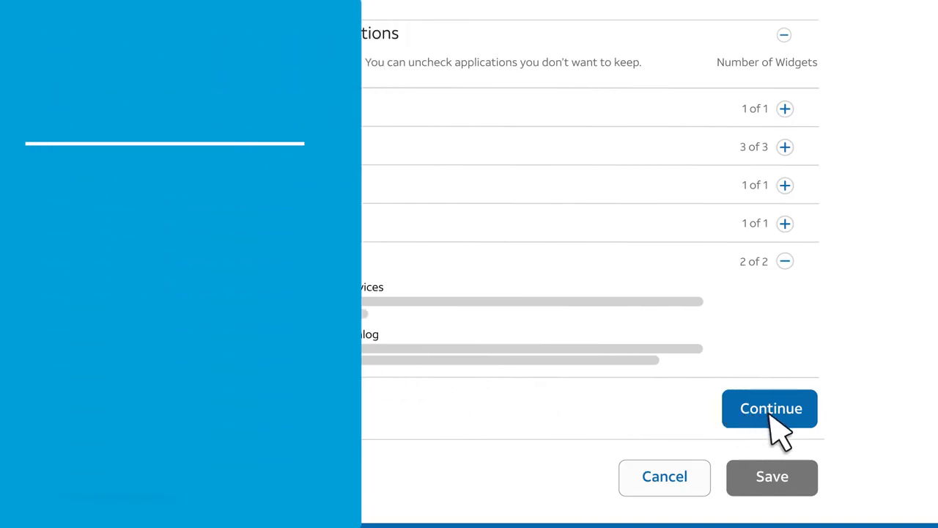
# Step: Confirm the applications, set provisioning to Provision later, and save the user
pyautogui.click(770, 408)
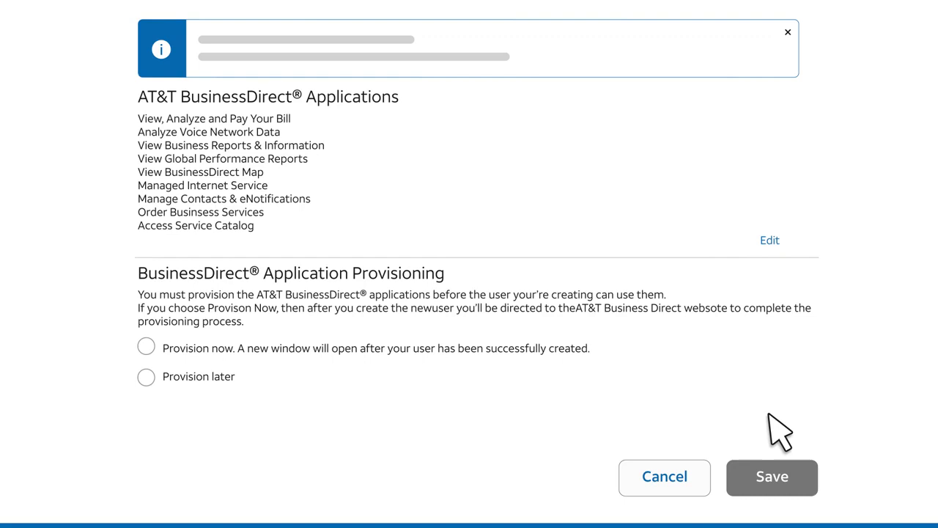
pyautogui.moveTo(403, 407)
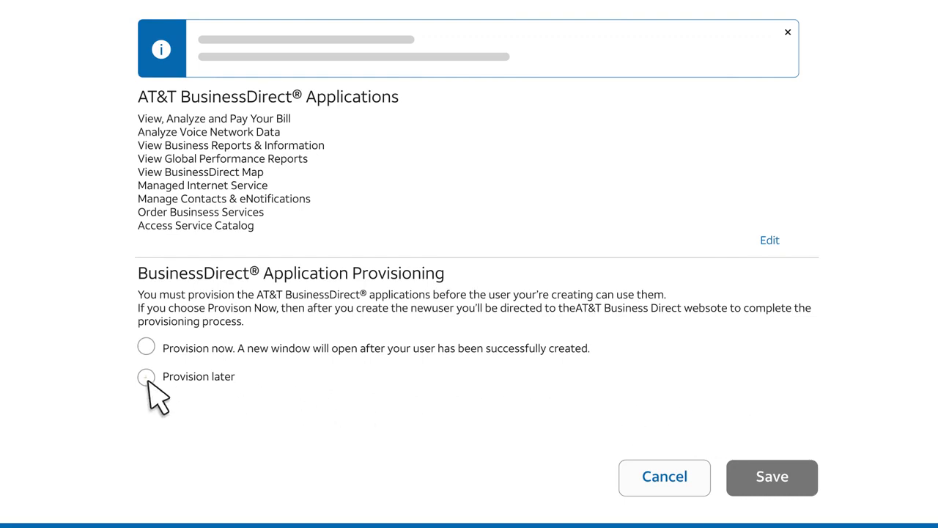
pyautogui.click(146, 376)
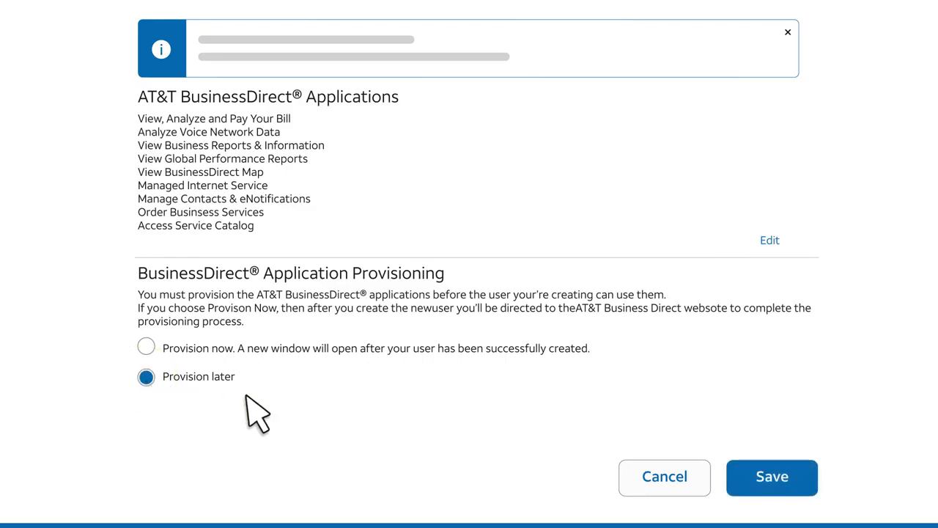
pyautogui.click(772, 477)
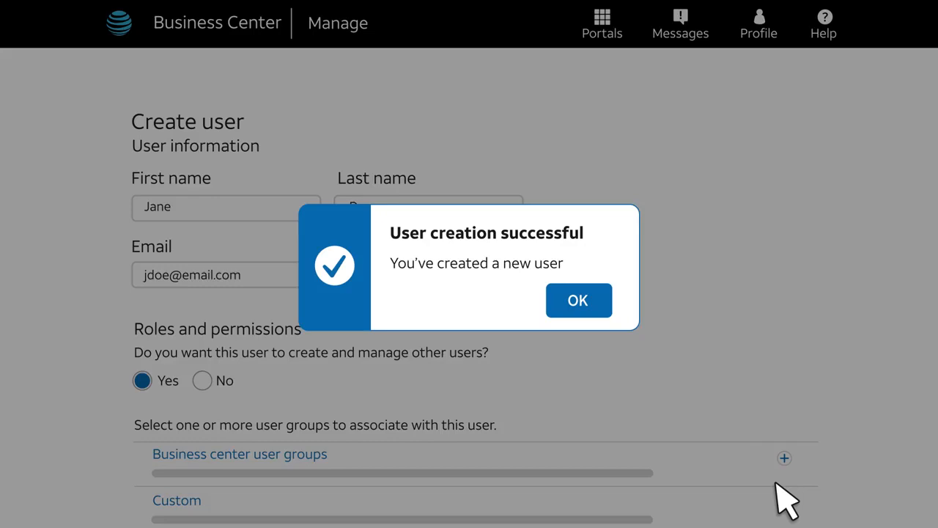
pyautogui.moveTo(648, 374)
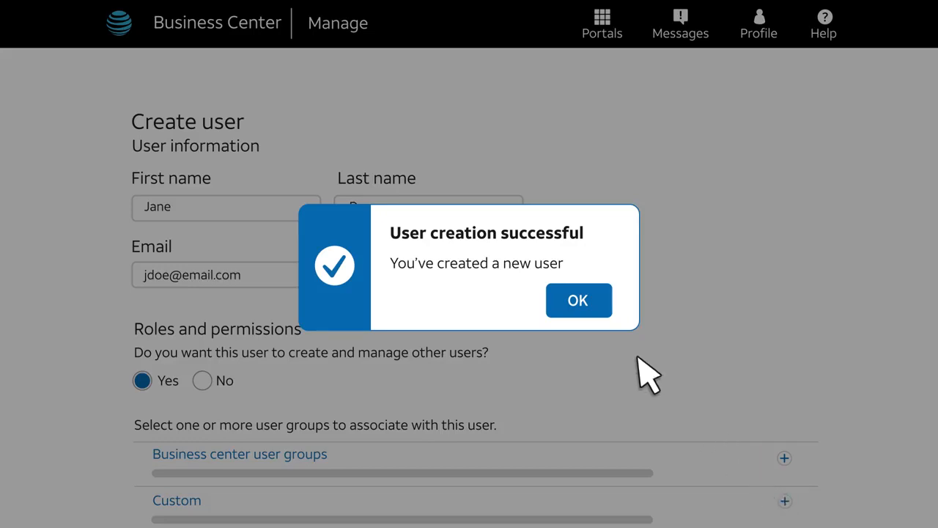
# Step: Dismiss the User creation successful message and open the Help search panel
pyautogui.click(578, 300)
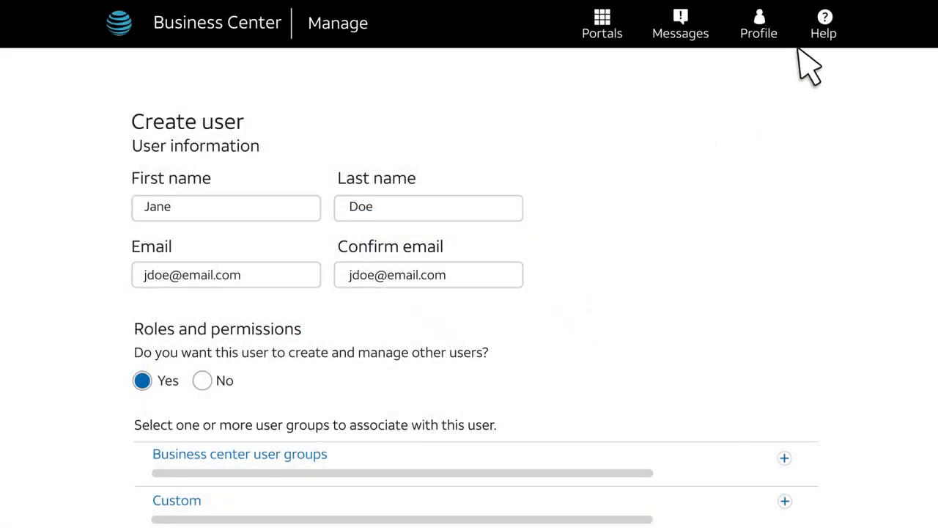
pyautogui.click(824, 22)
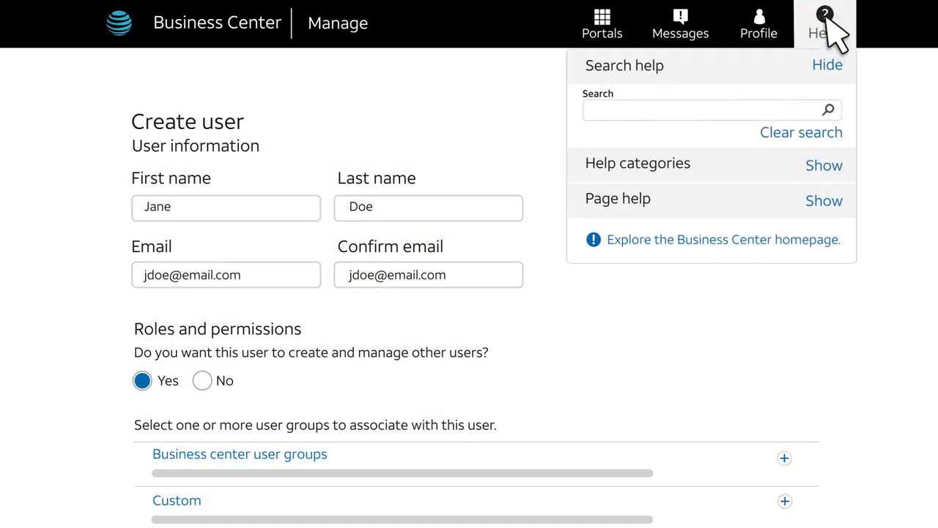